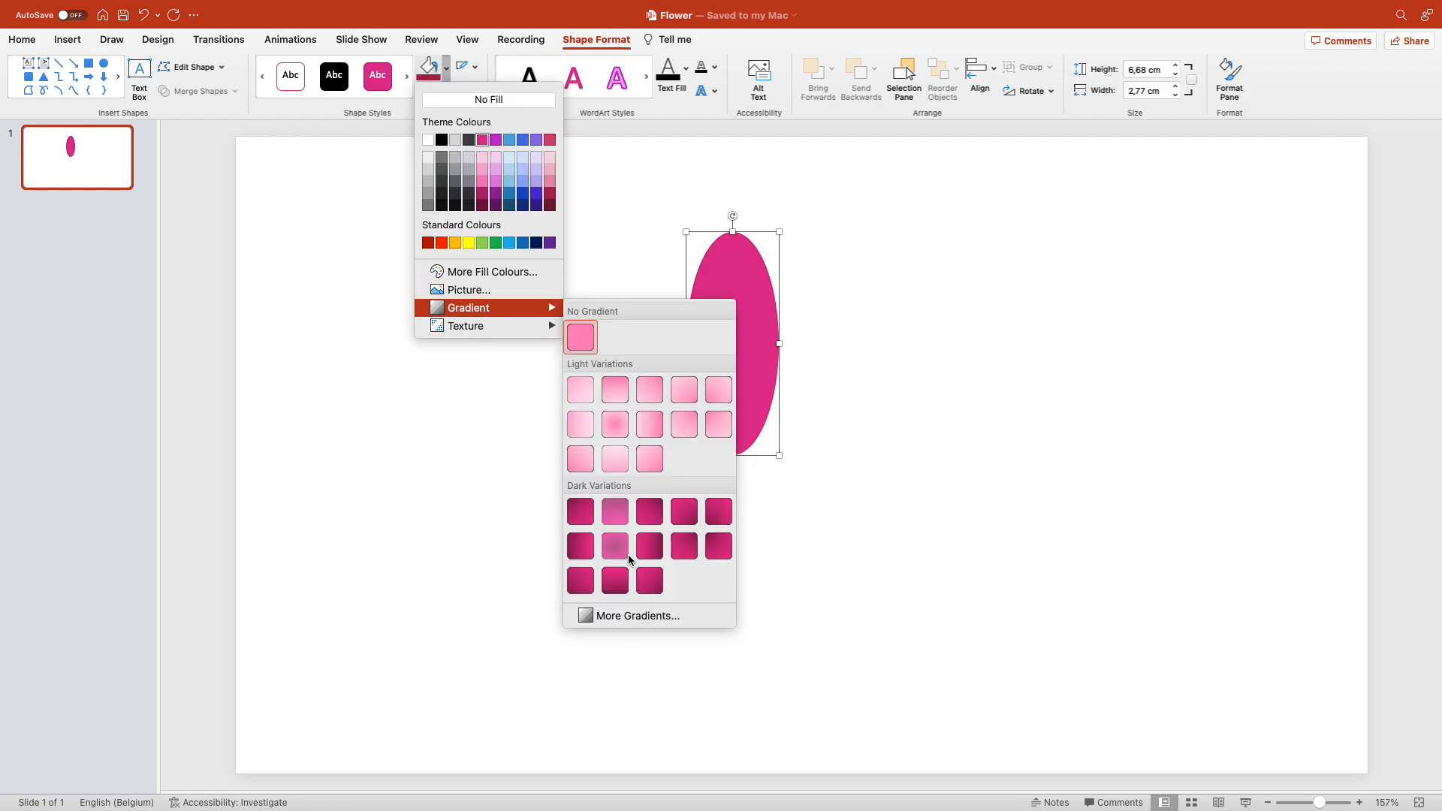
Give the oval a dark pink gradient and duplicate it into eight rotated petals with a pink circle beside.
left_click(613, 545)
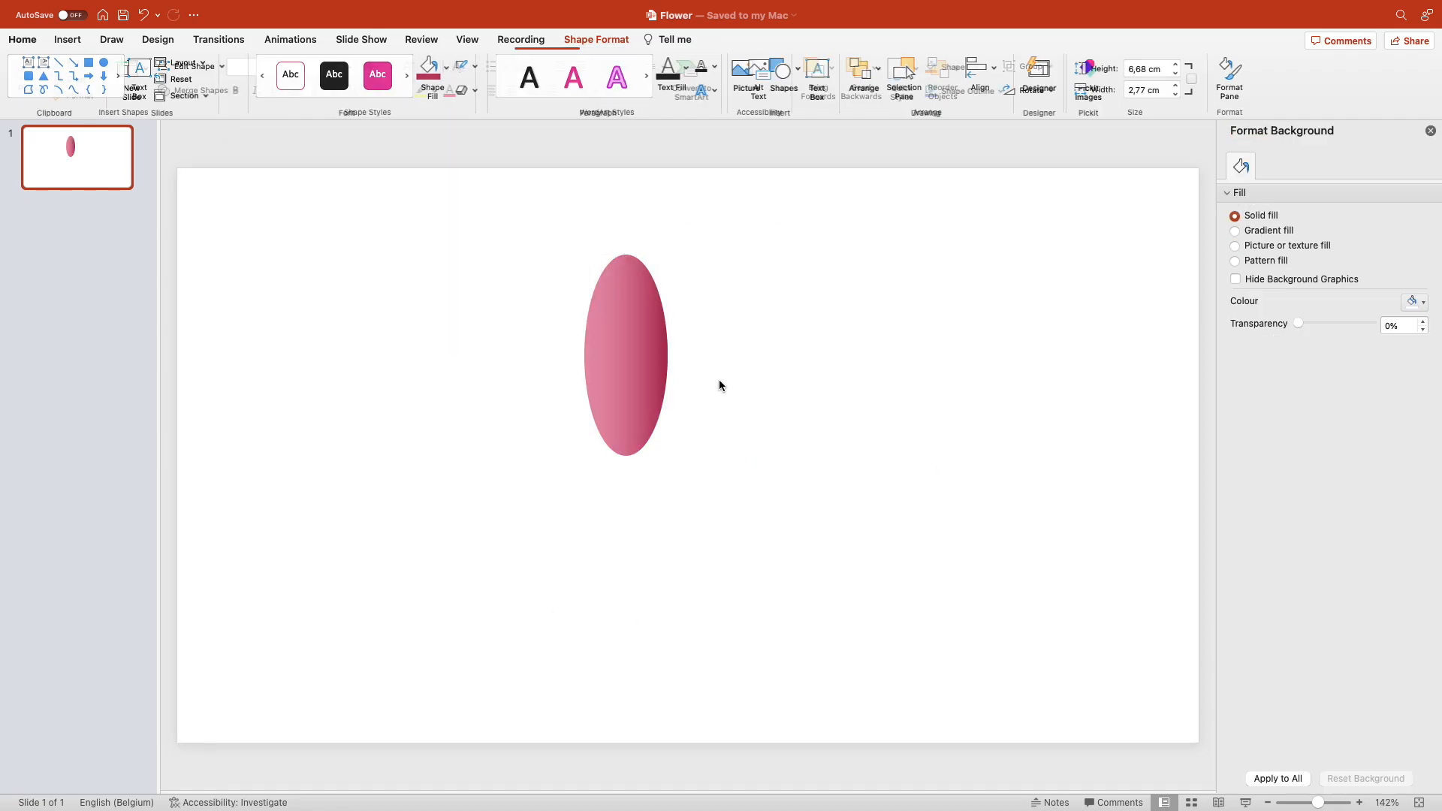
left_click(625, 357)
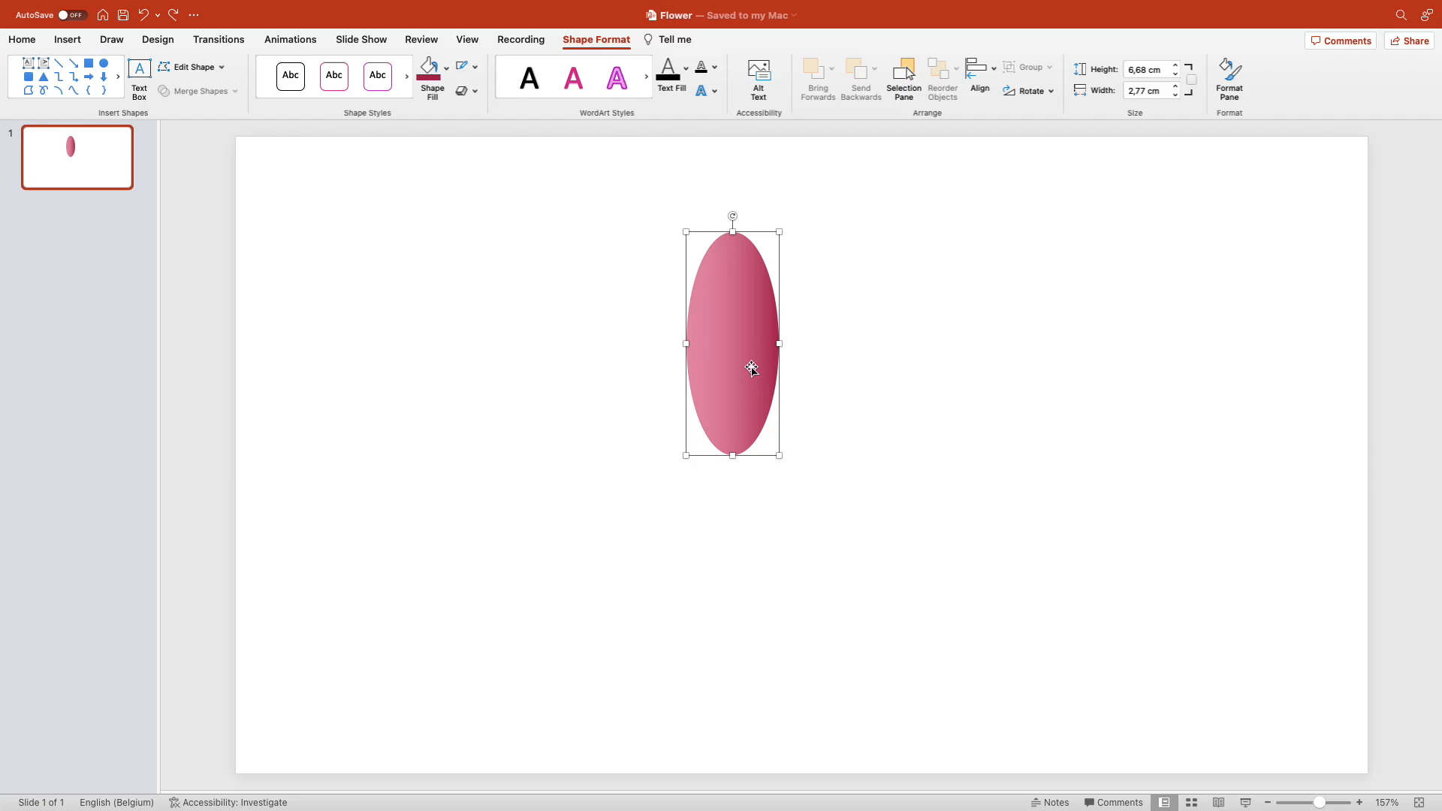
right_click(733, 346)
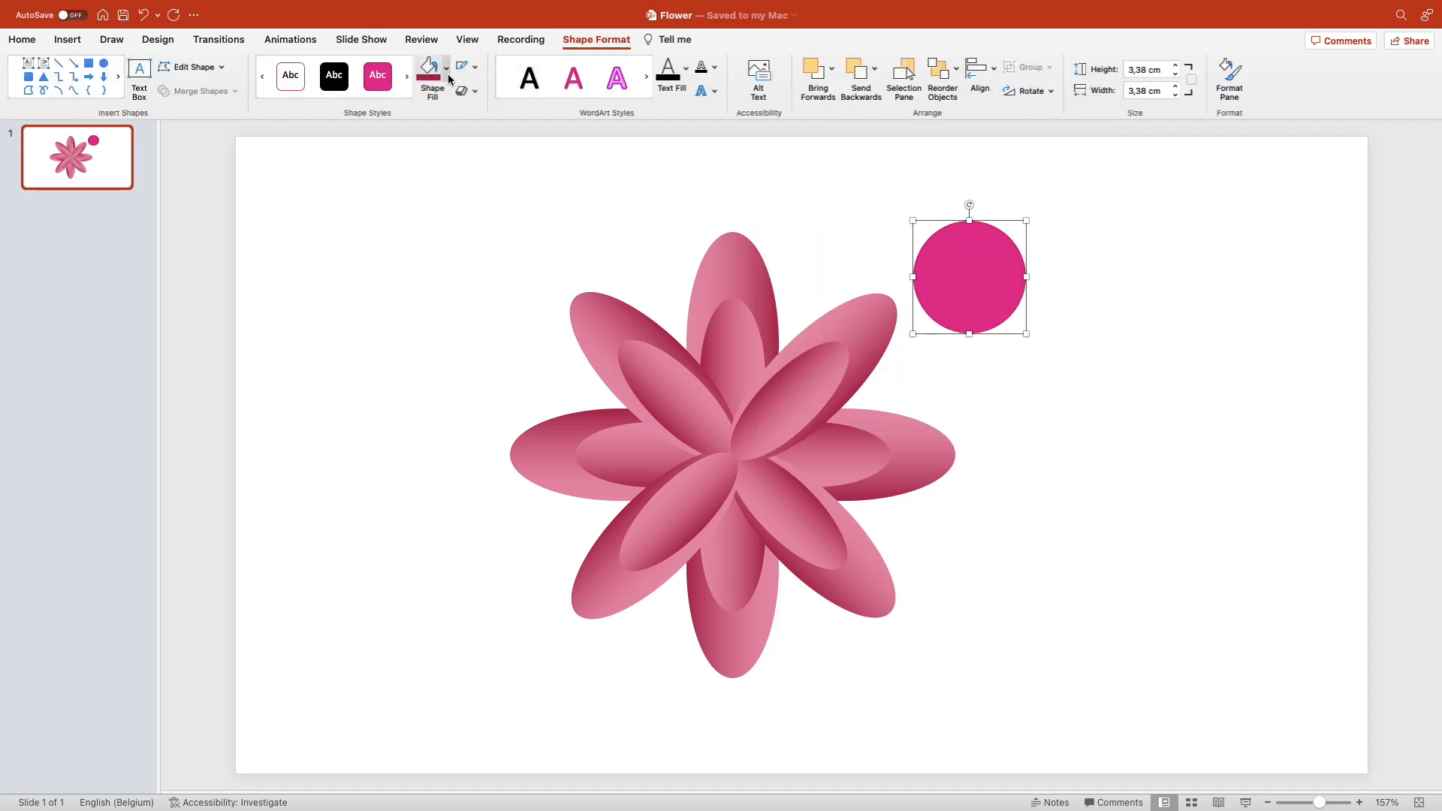
Format the circle with an orange gradient and soft shadow, then set it as the flower's centre.
right_click(969, 277)
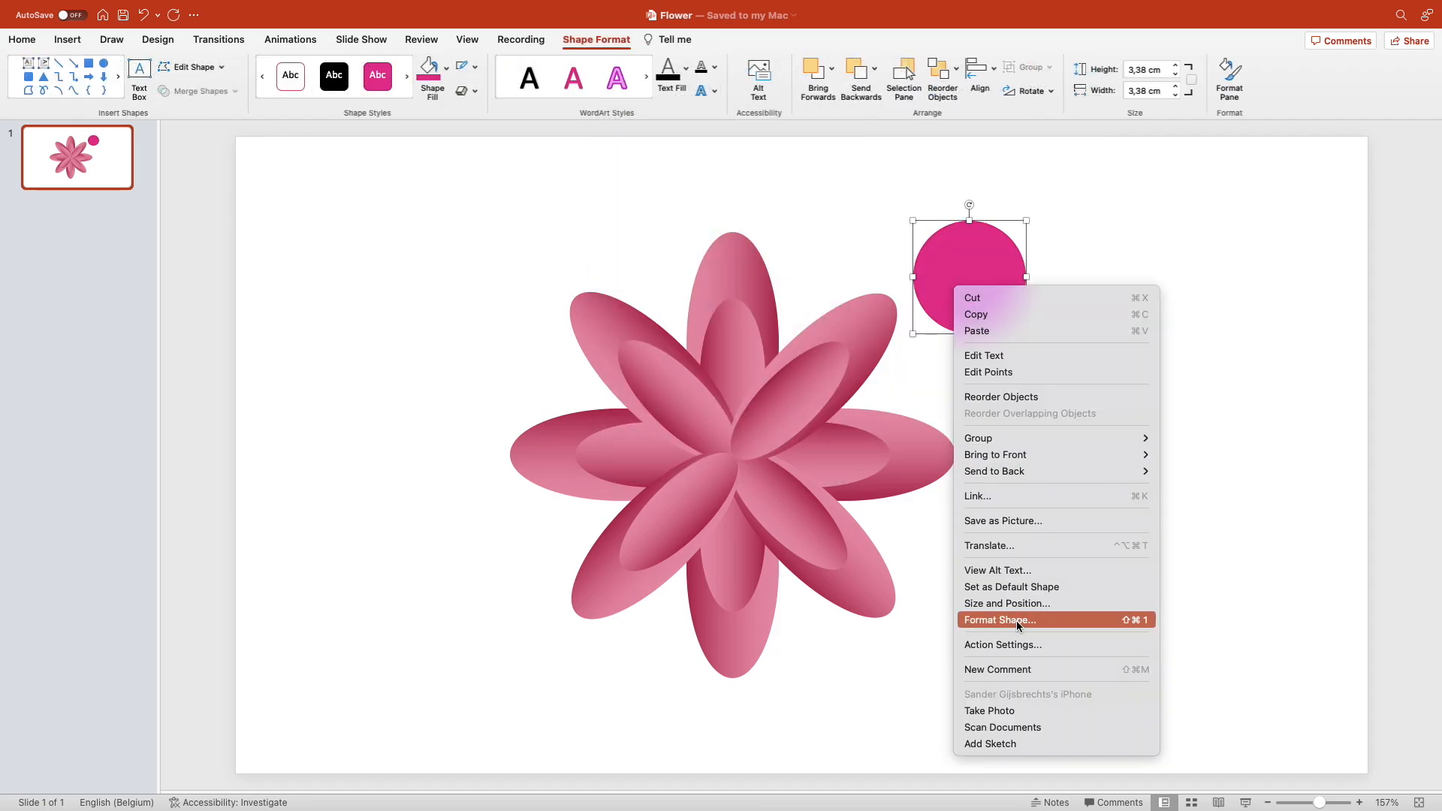
left_click(1002, 620)
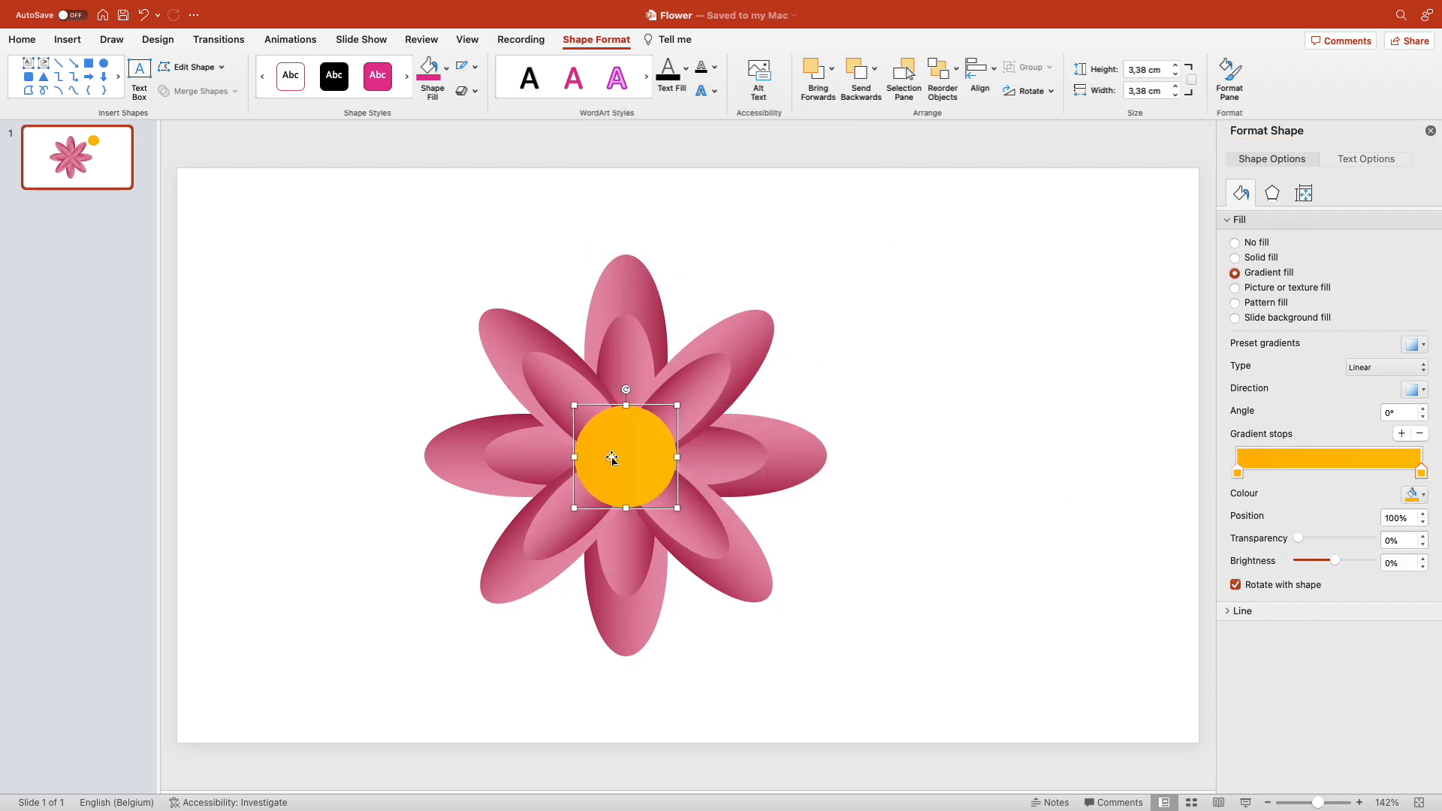
left_click(1416, 494)
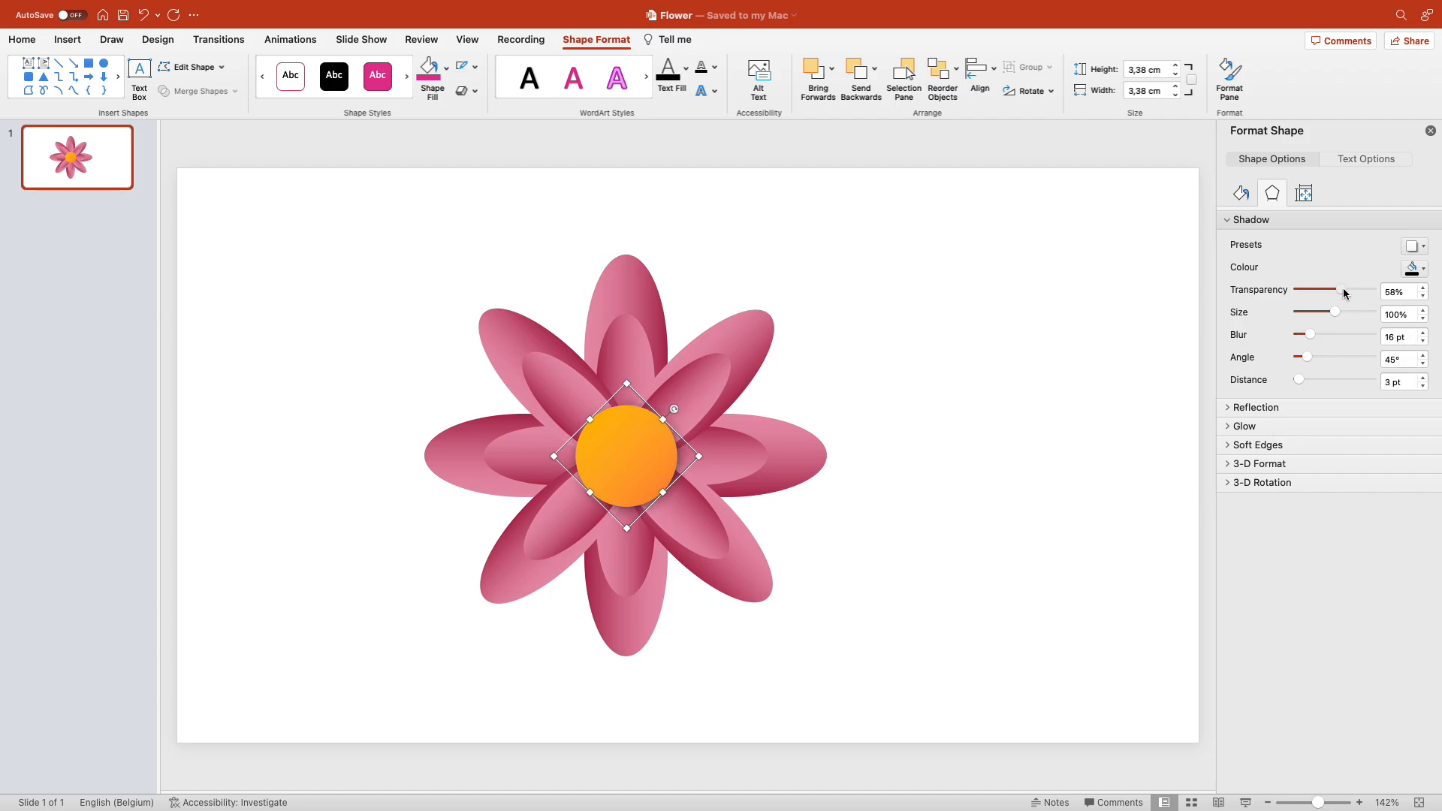
right_click(625, 460)
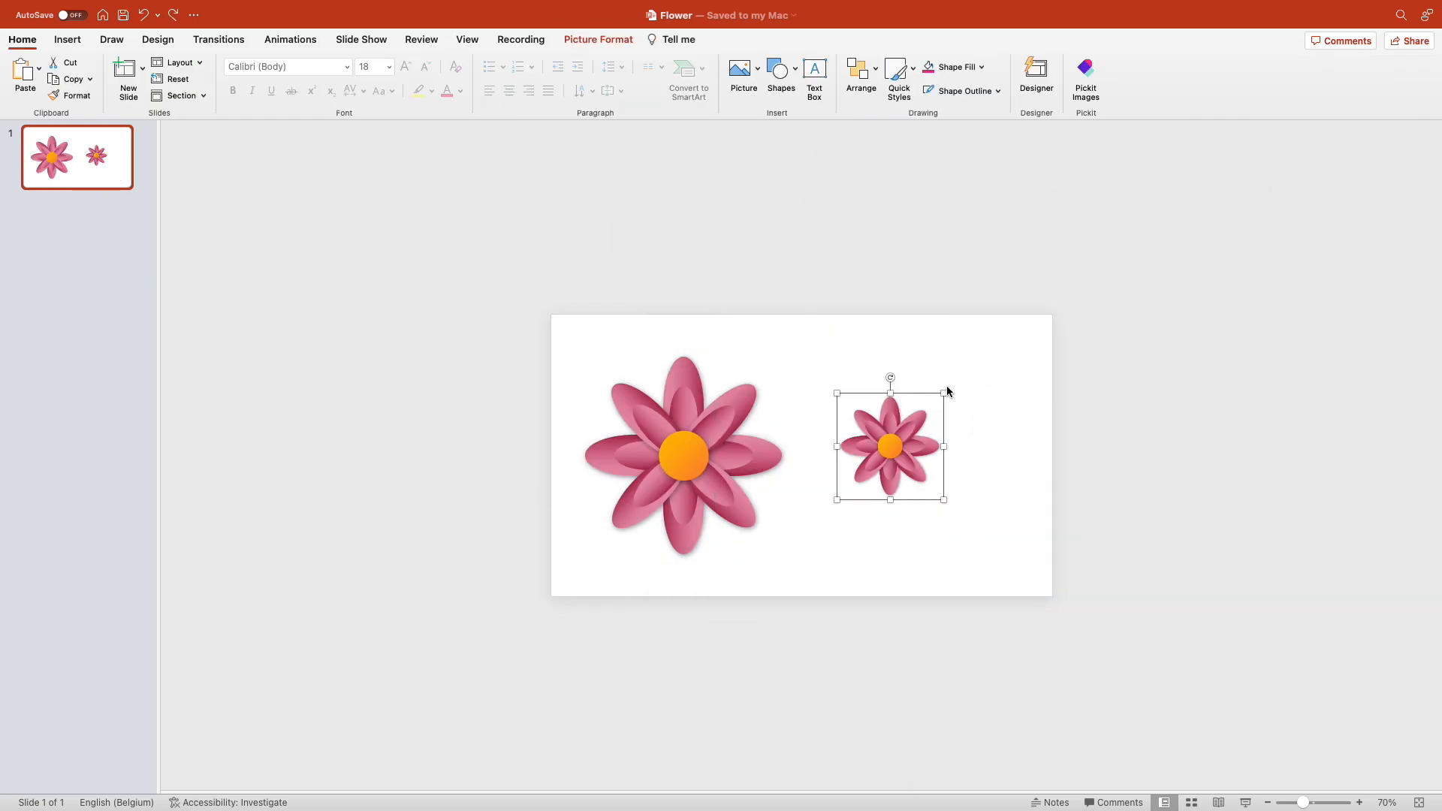
Paste an enlarged copy of the pink flower on the right half of the slide.
right_click(571, 419)
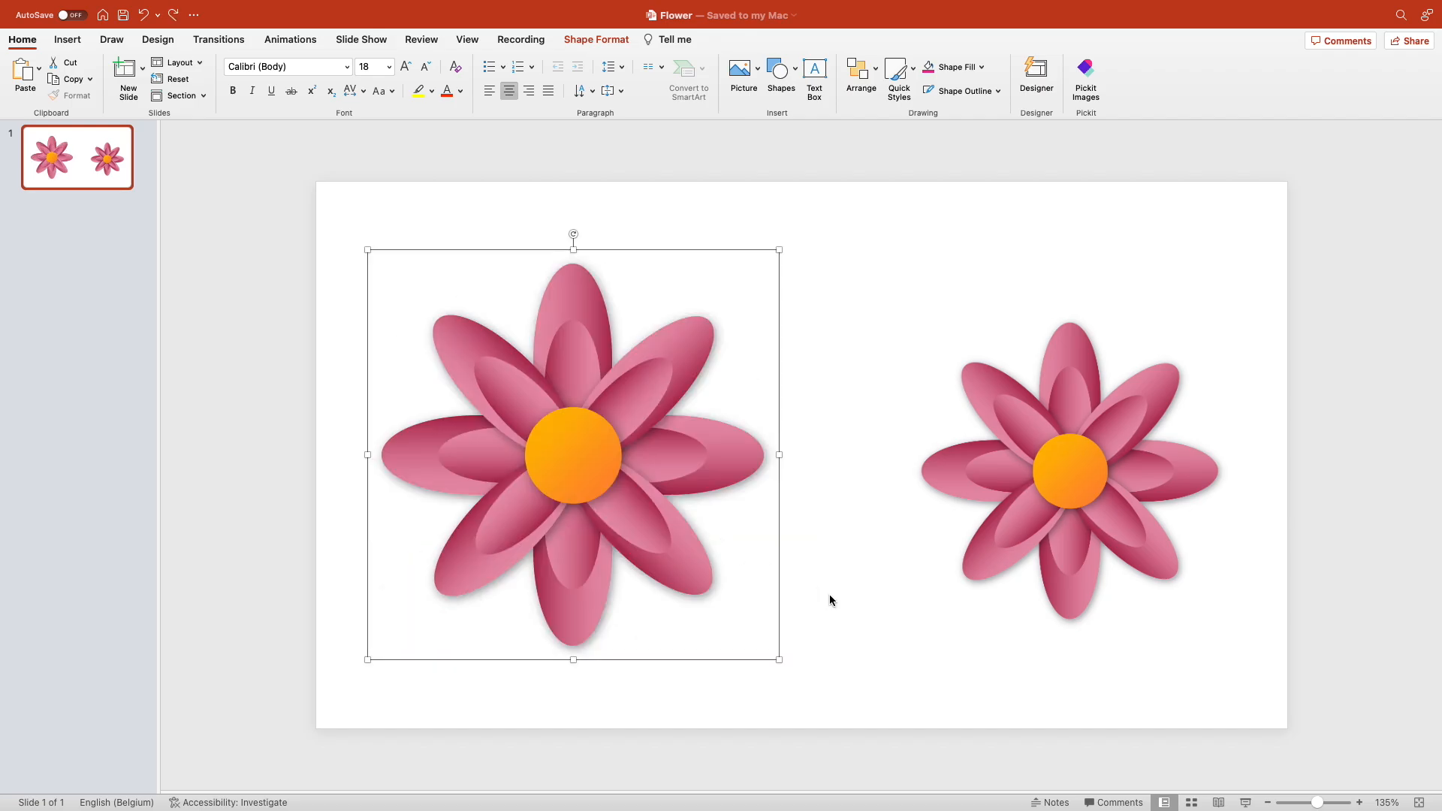
right_click(76, 156)
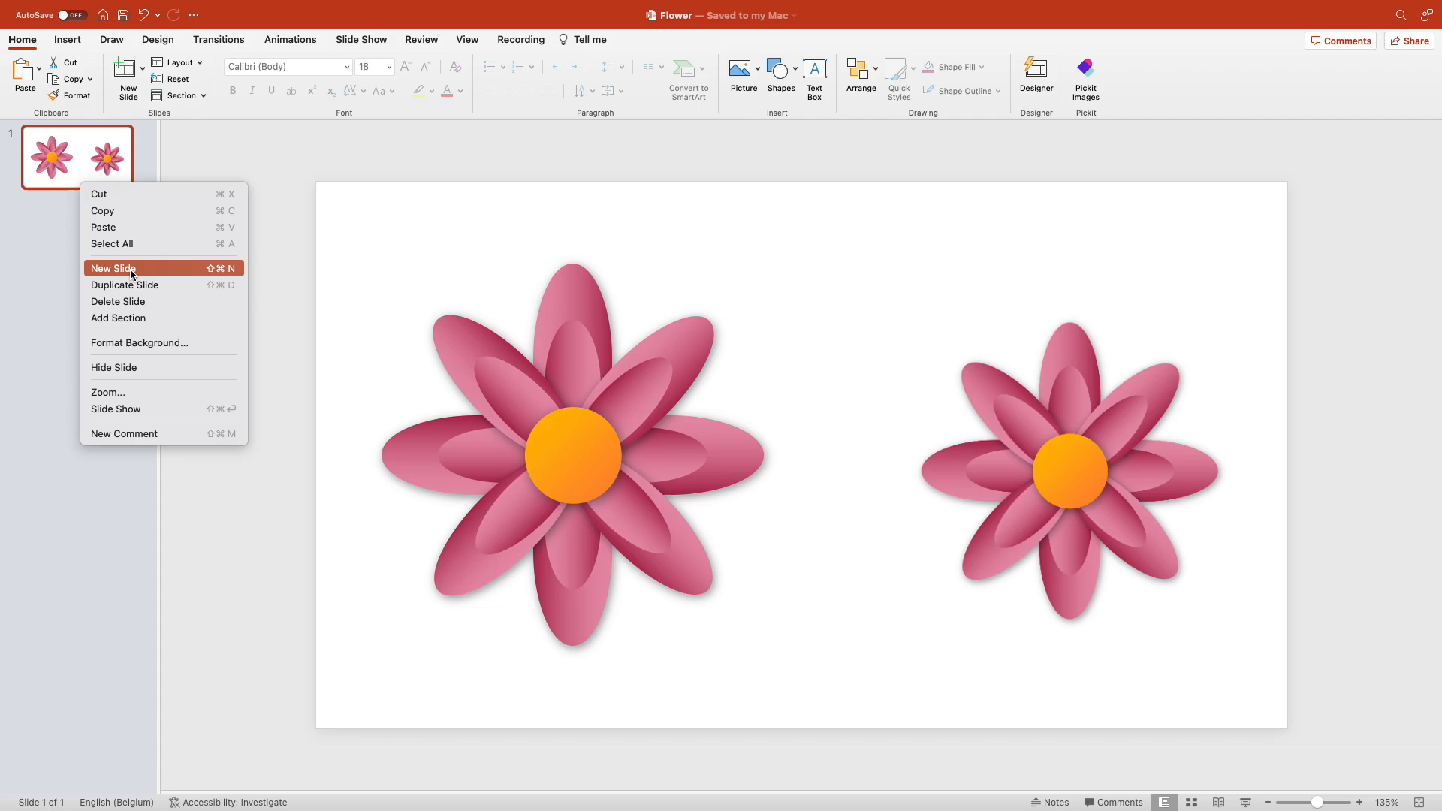
On a new slide, change the petals' gradient stops to blue while keeping the orange centre.
left_click(113, 267)
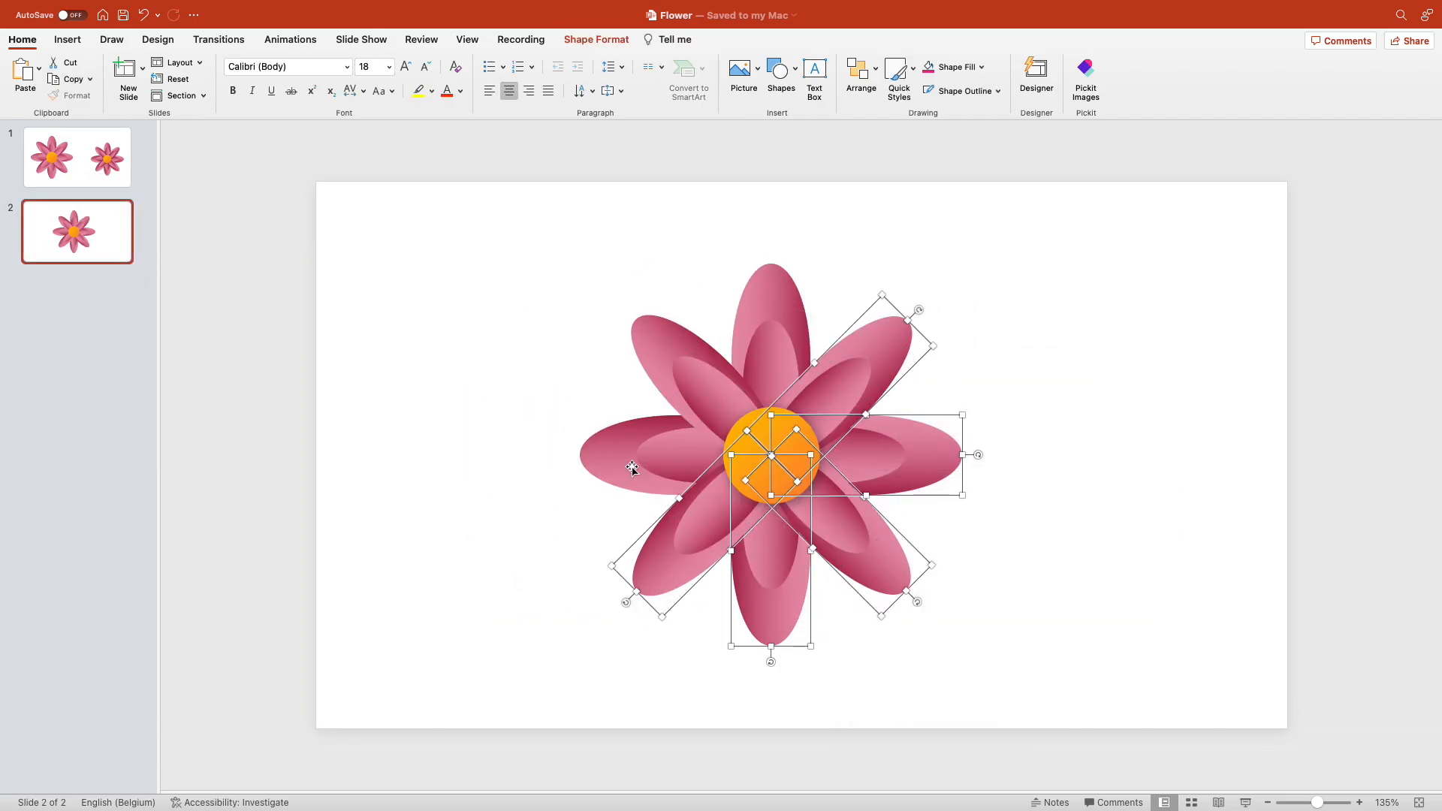
left_click(1415, 495)
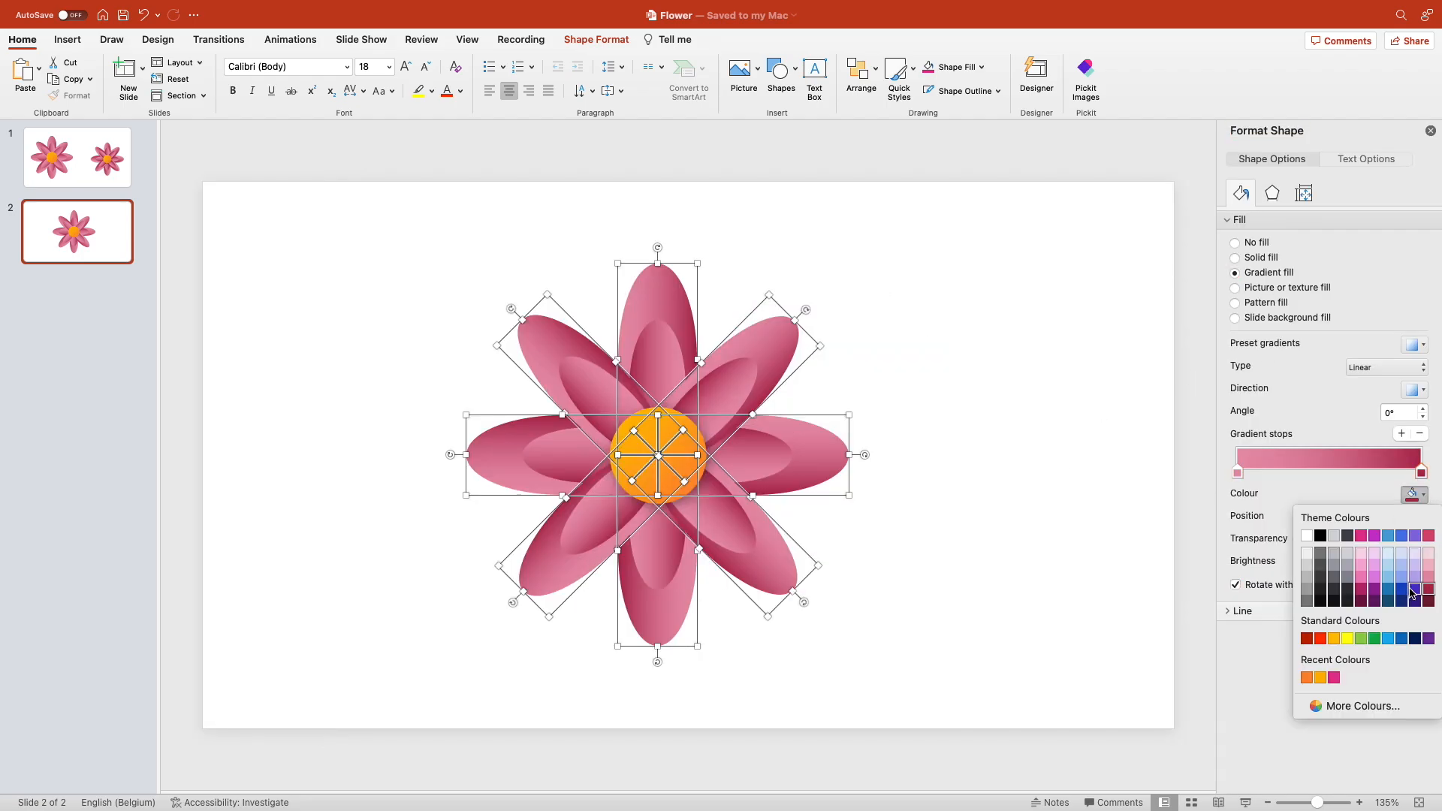
left_click(1416, 589)
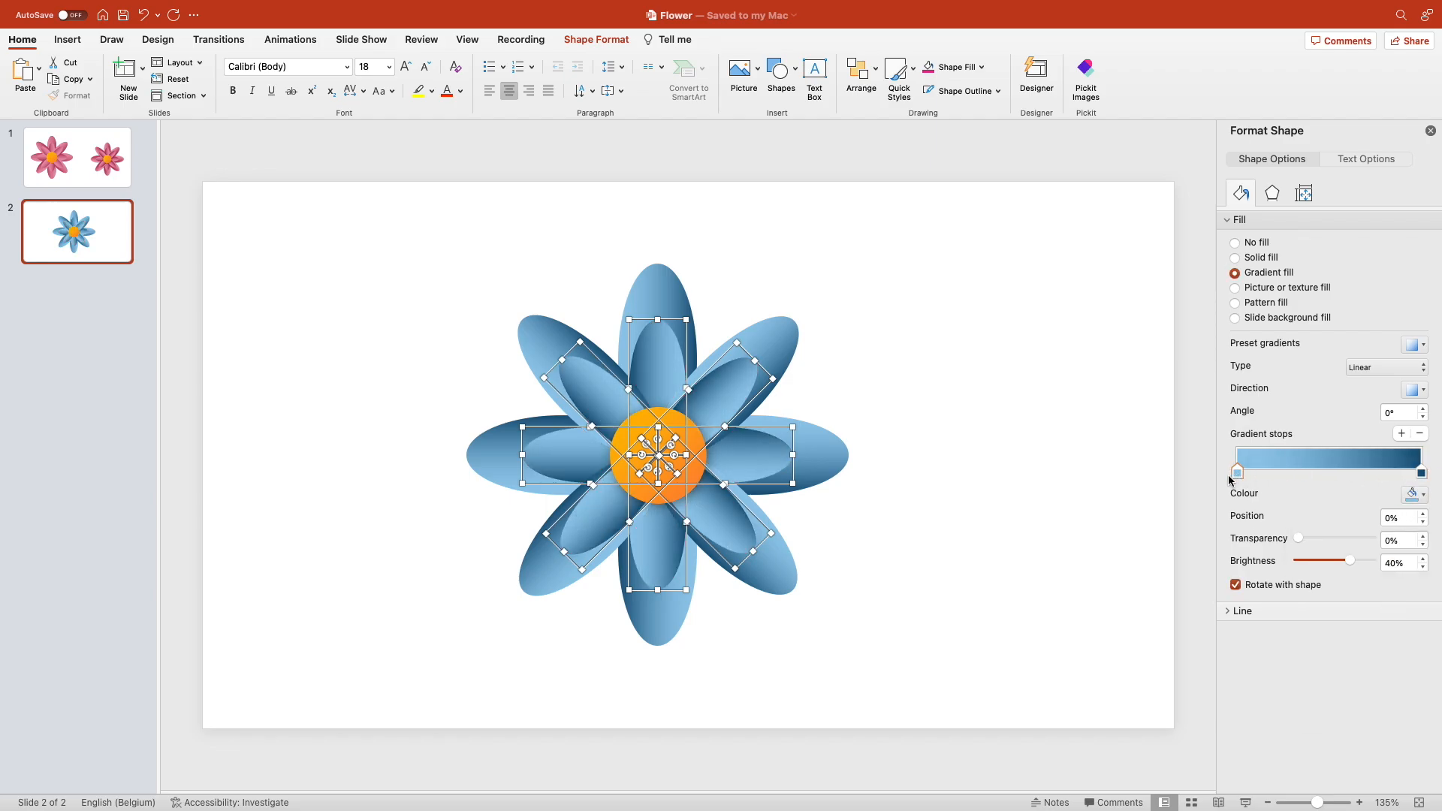
left_click(1026, 225)
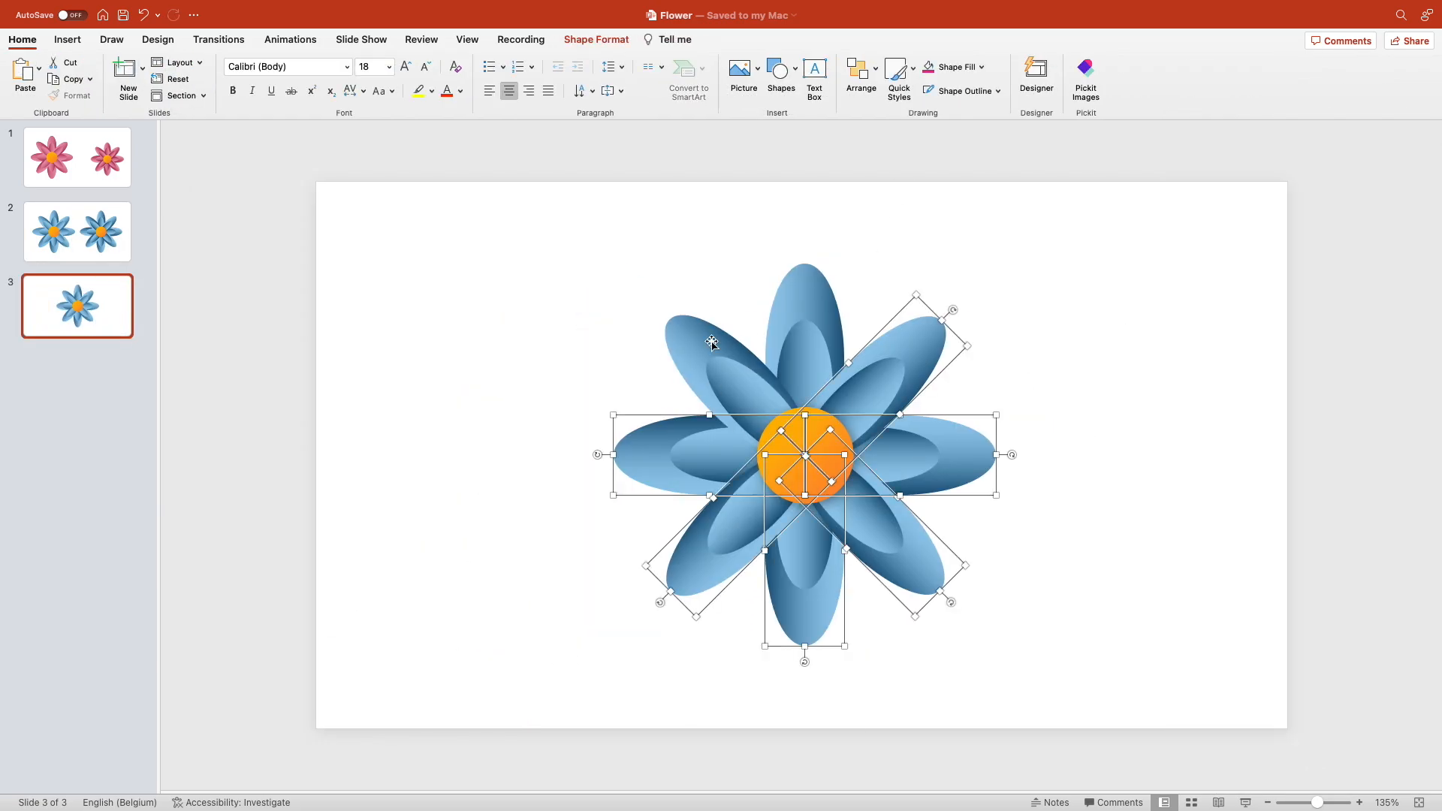
Make white petals on a blue gradient background, recolour a copy green and save it as a PNG picture.
left_click(1415, 495)
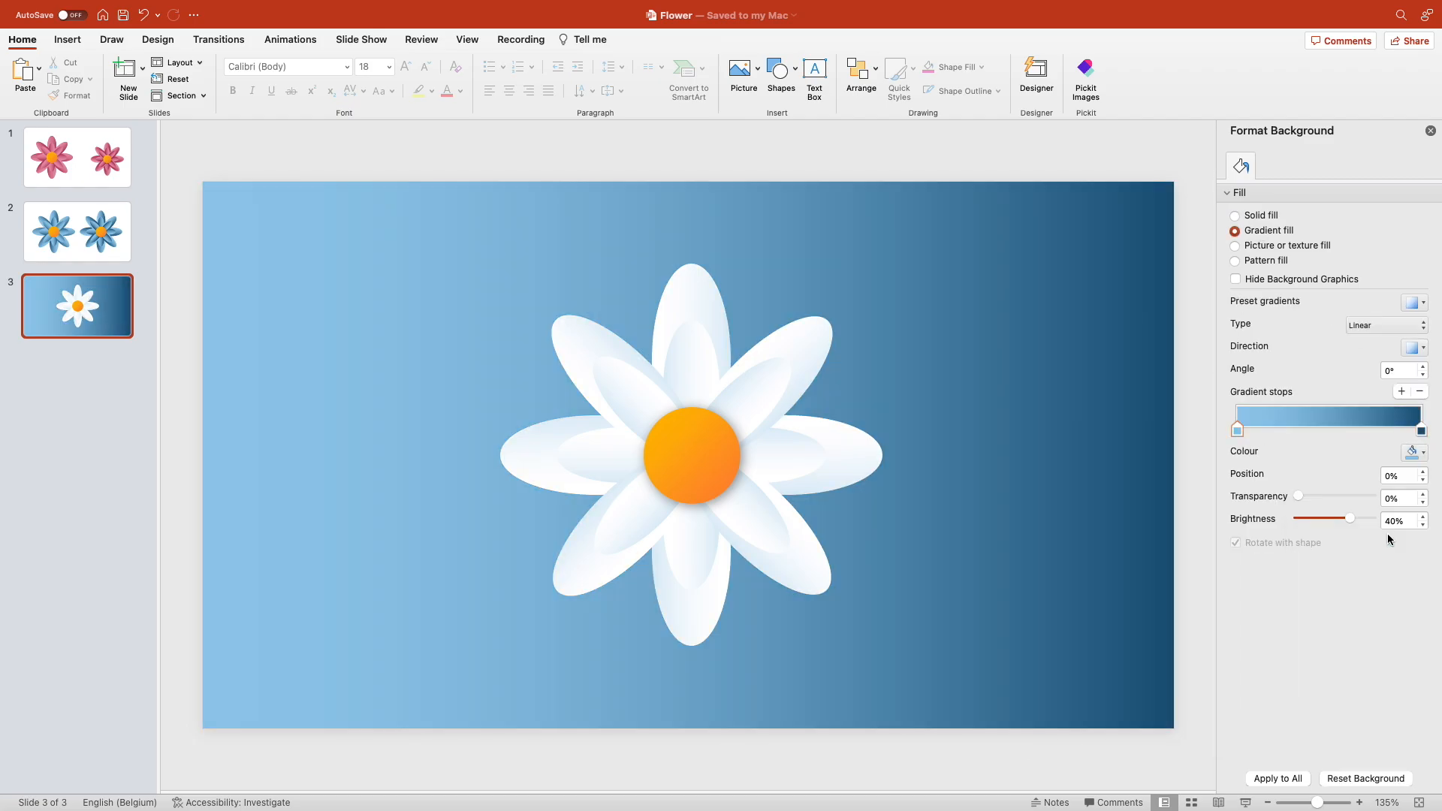
right_click(805, 451)
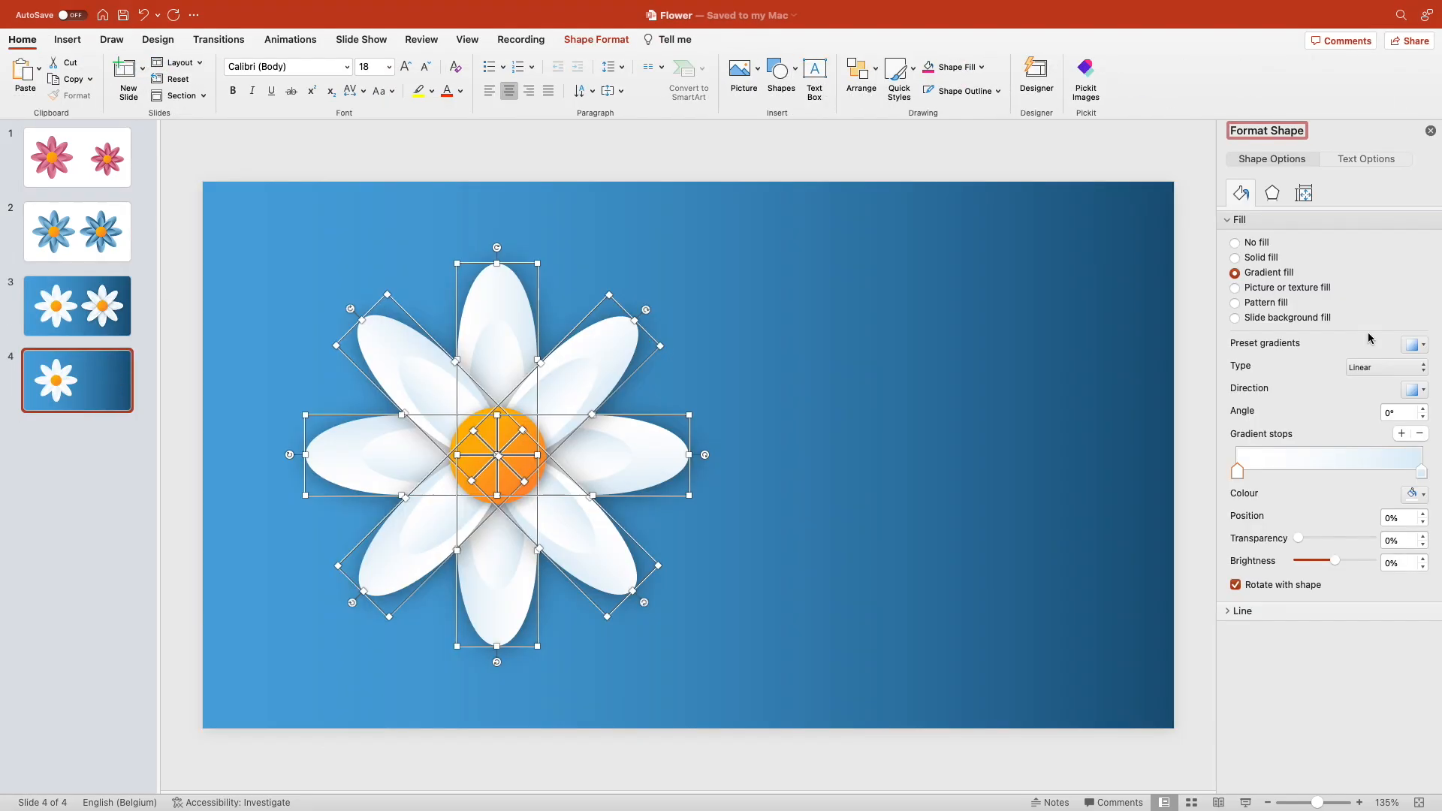
left_click(1414, 494)
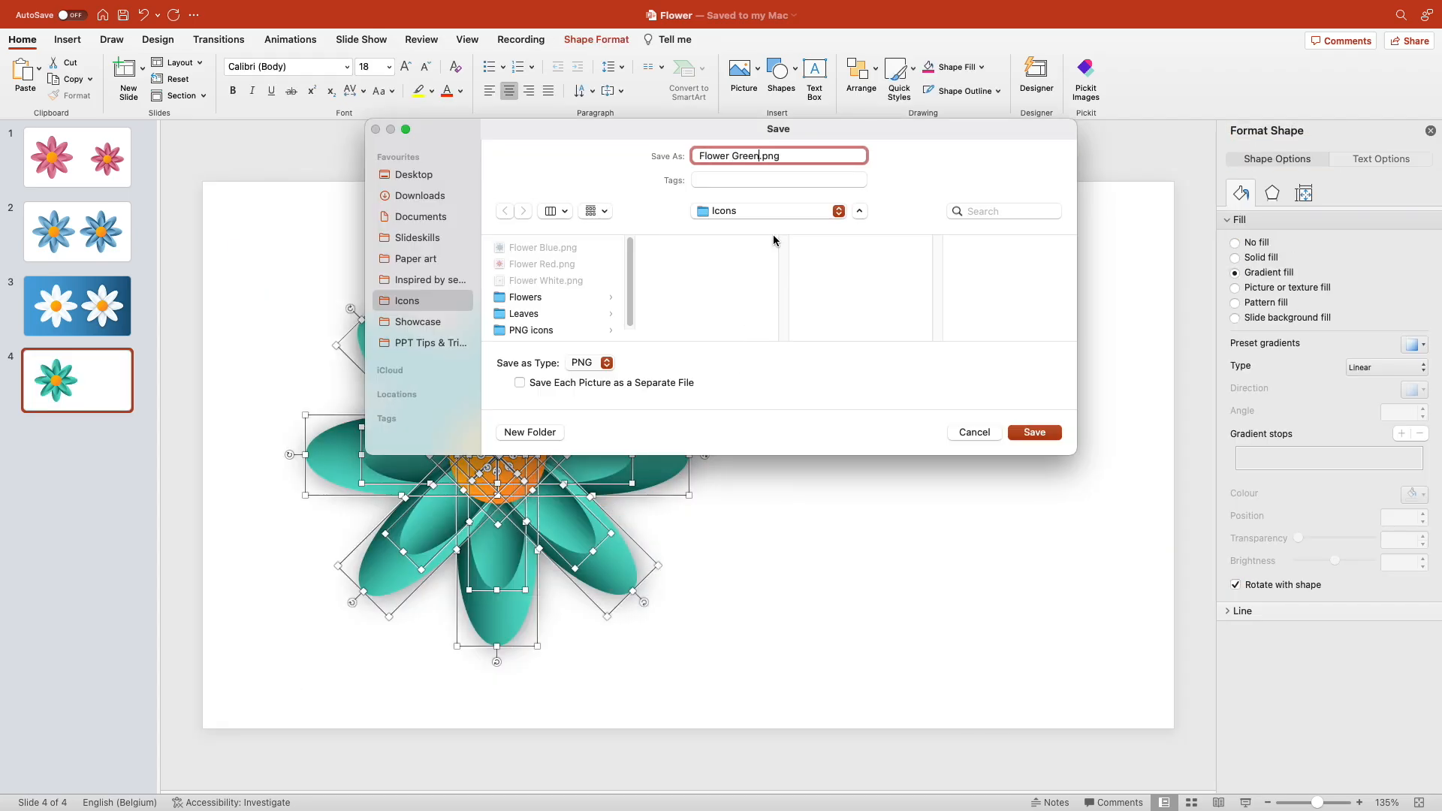
left_click(1034, 433)
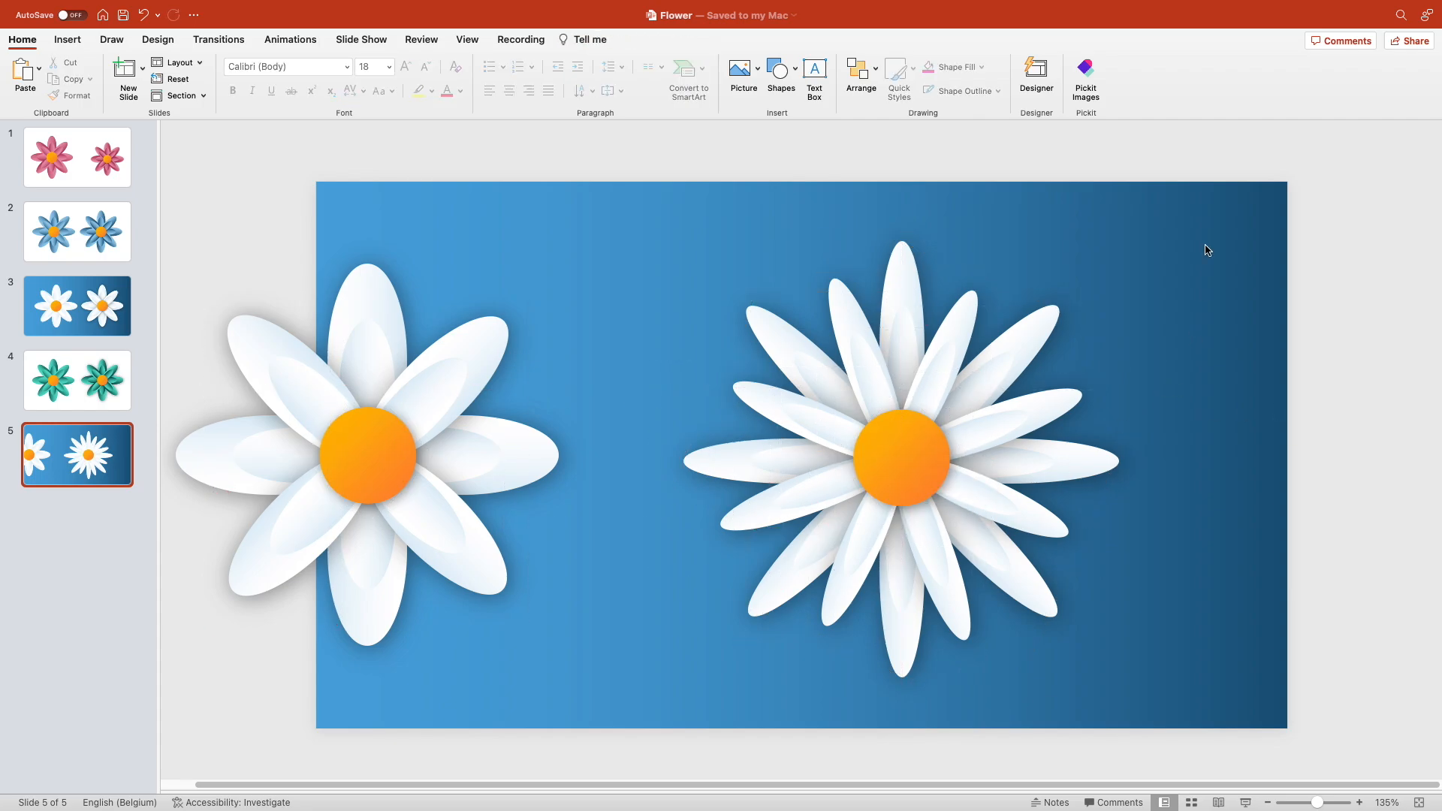
Layer enlarged pink petals rotated 45 degrees behind the white flower on a new blue slide.
left_click(897, 460)
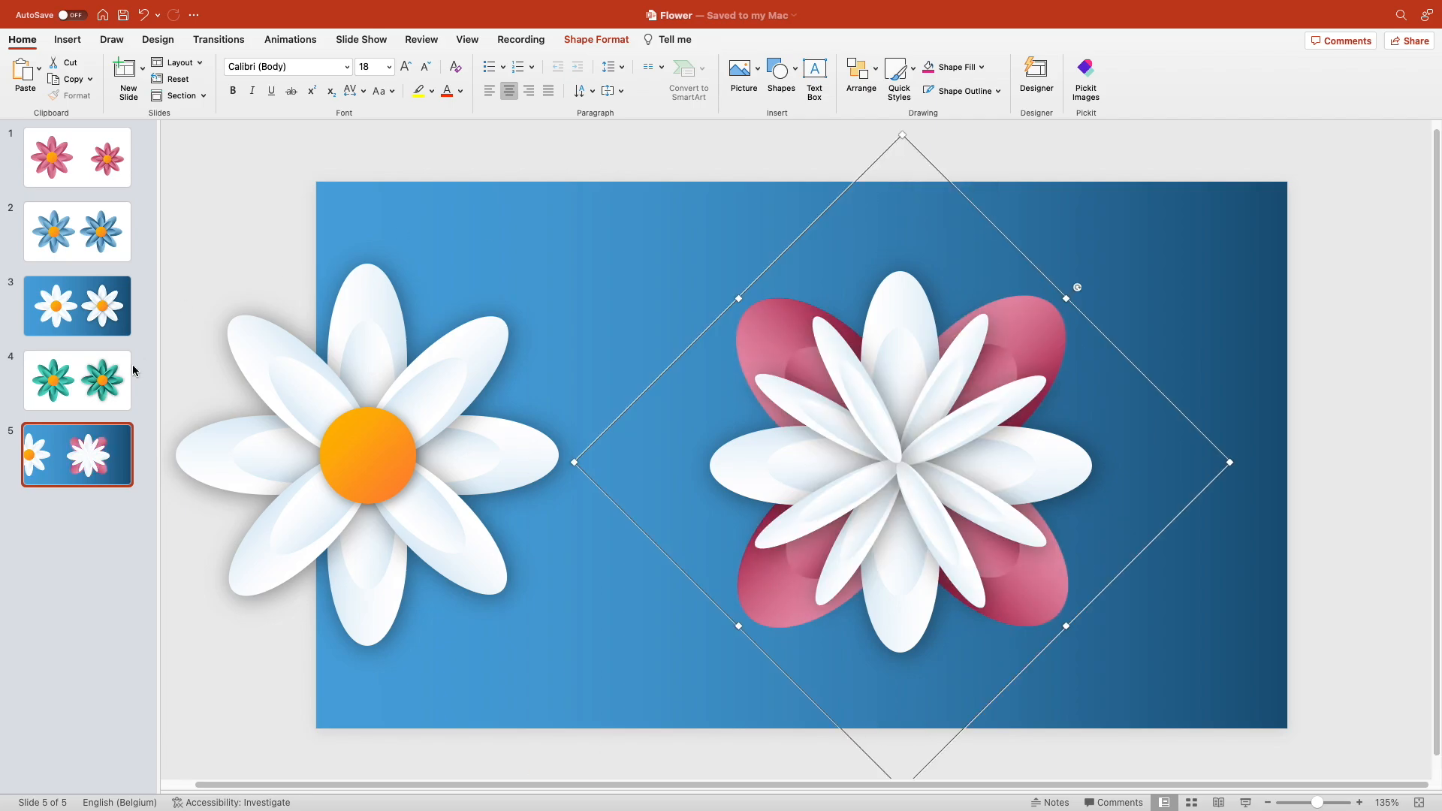
Send green petals from slide 4 behind the pink and white layers and align all layers with the orange centre.
left_click(76, 380)
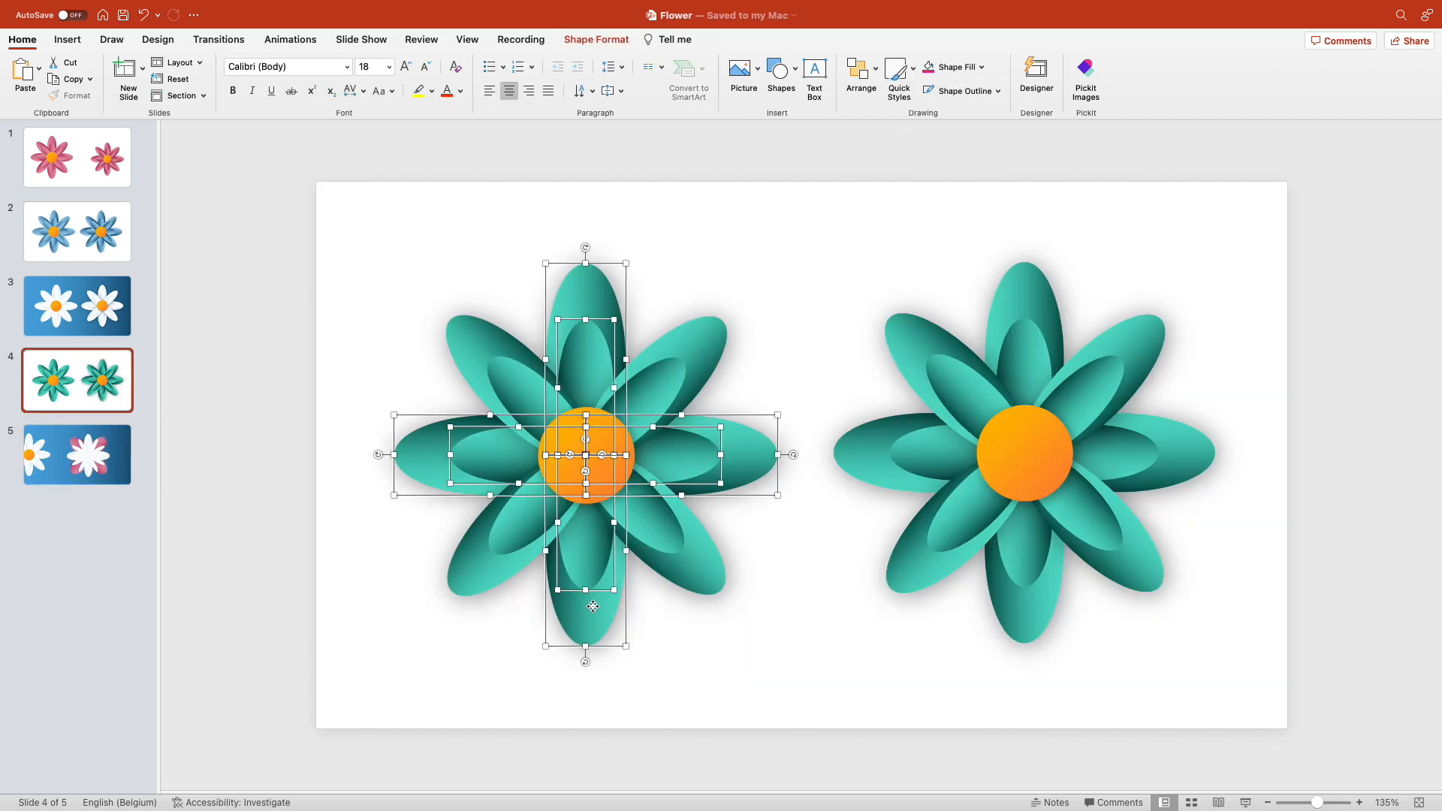
left_click(77, 454)
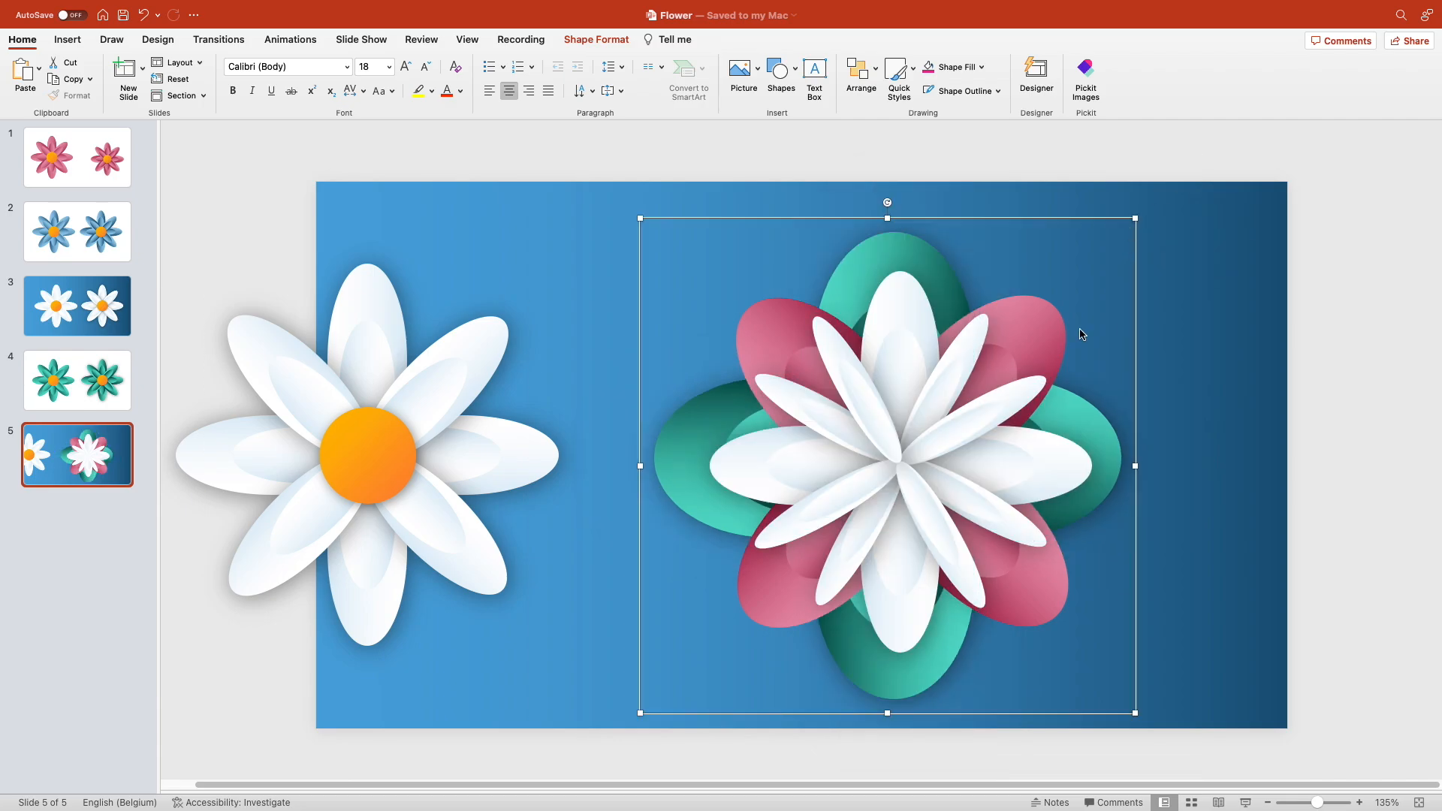
left_click(859, 70)
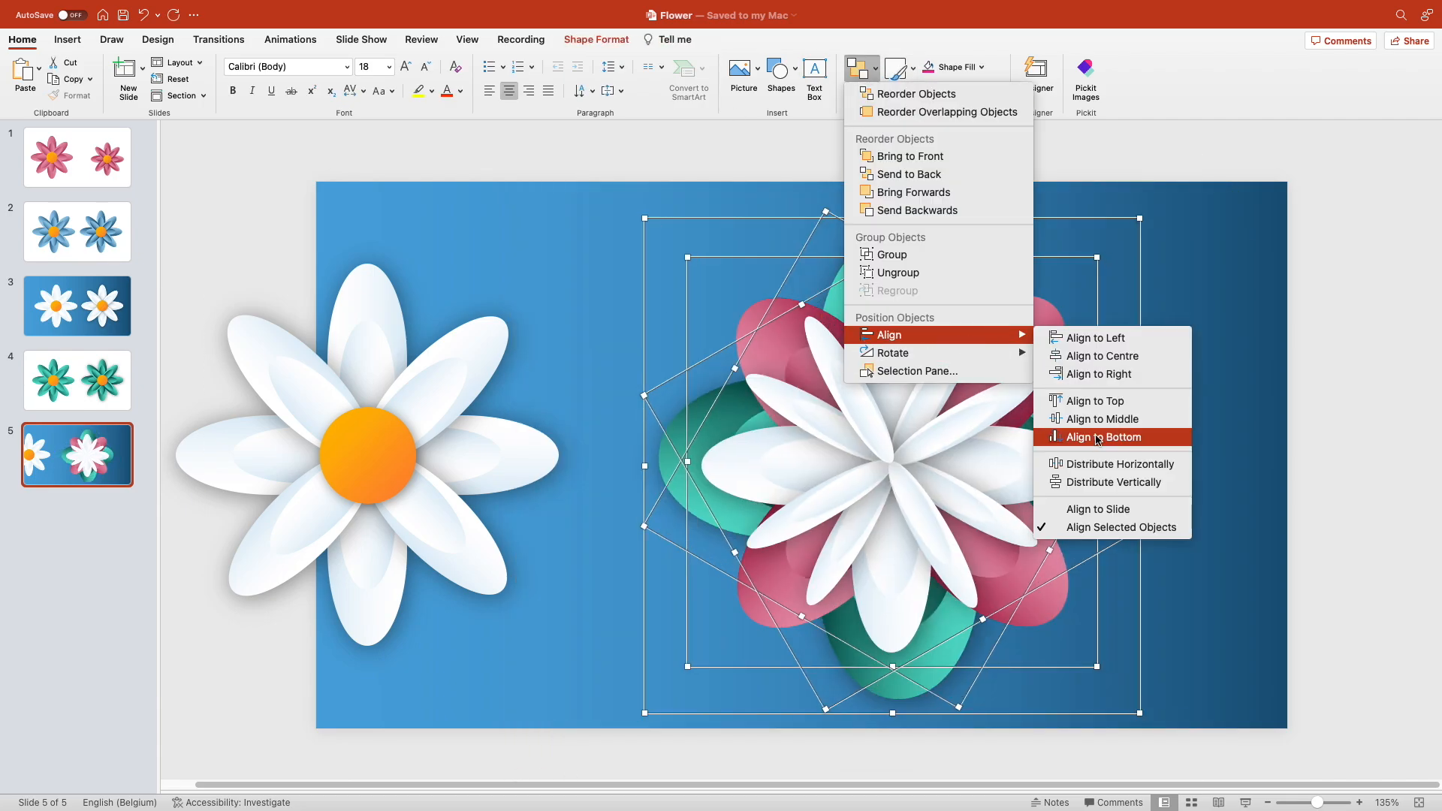
left_click(1101, 437)
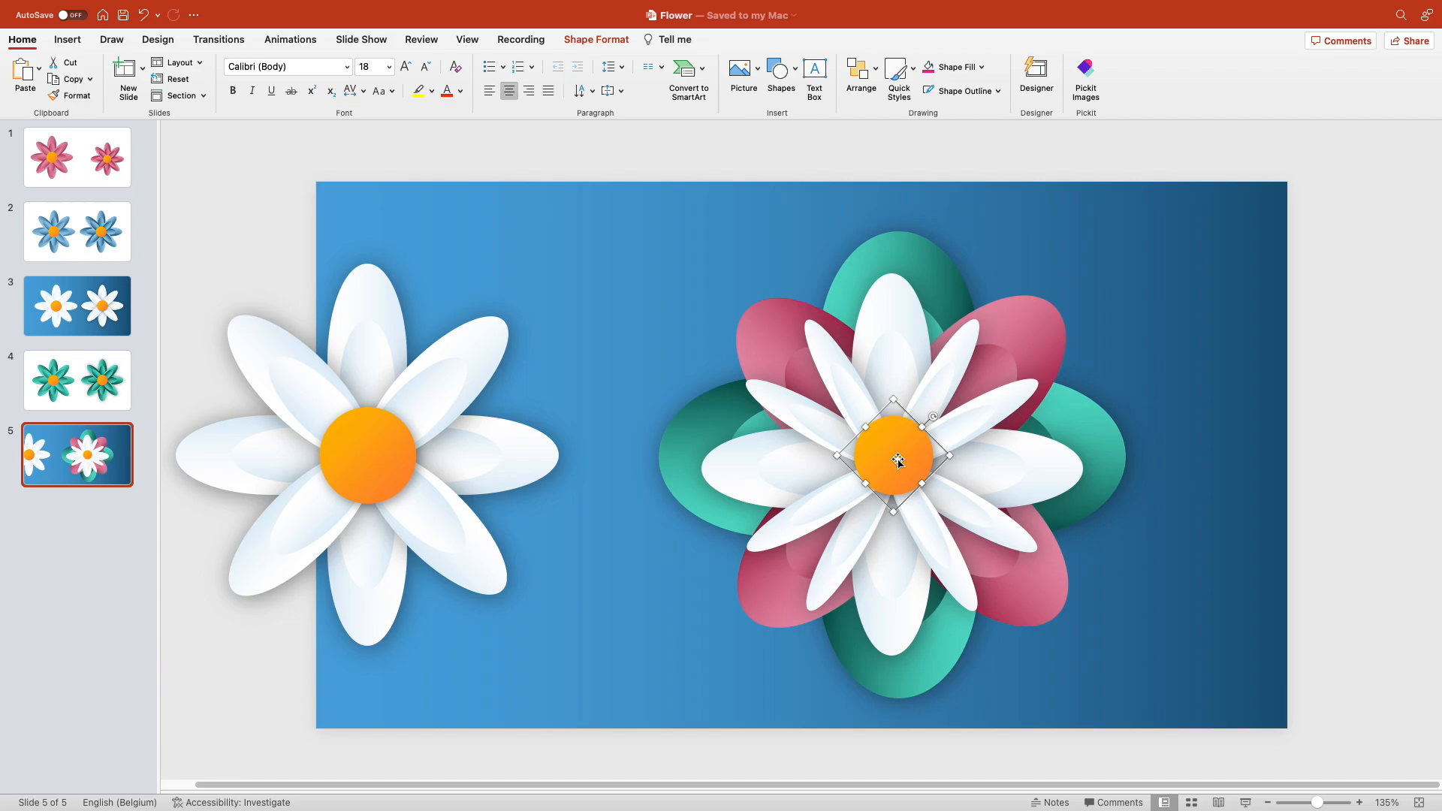
left_click(1034, 77)
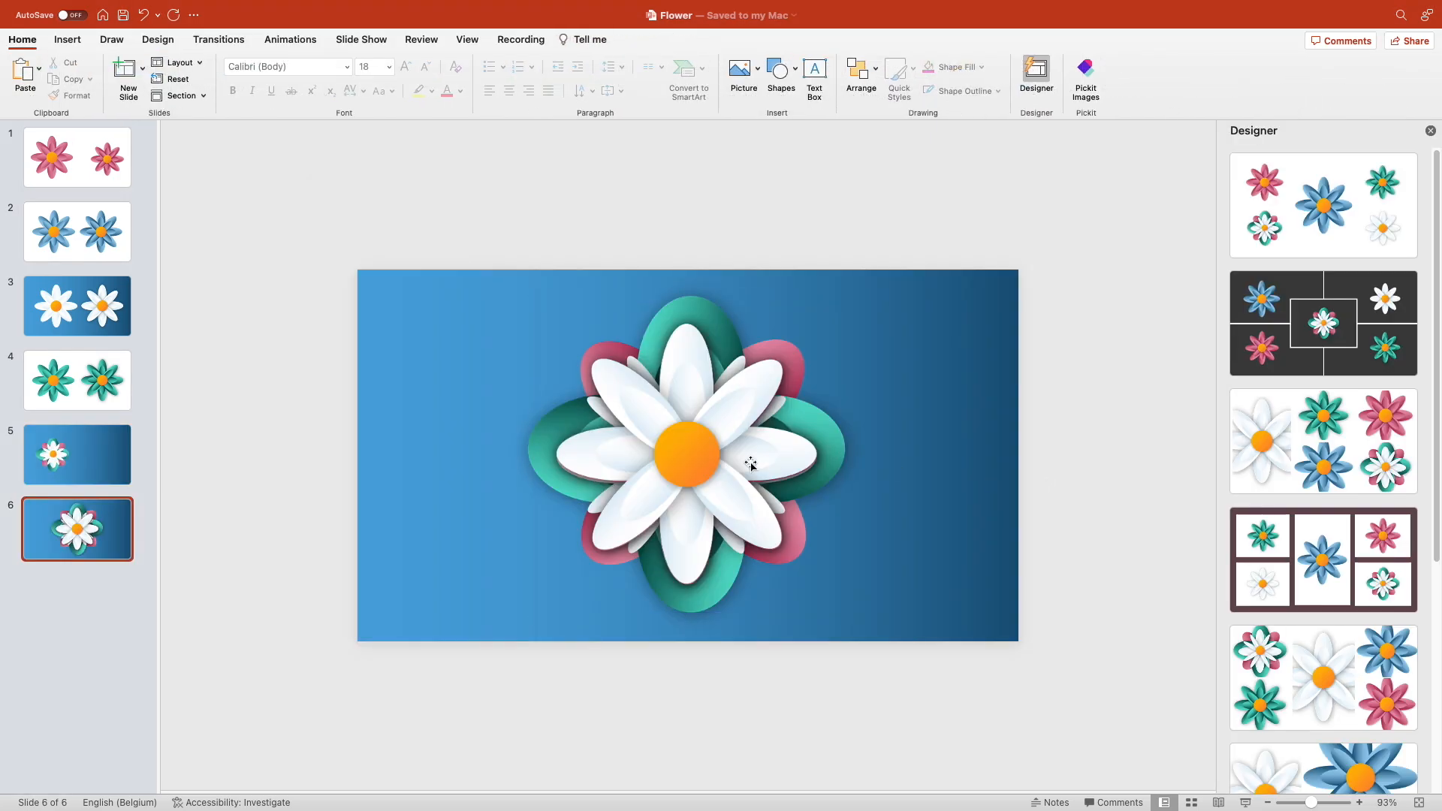